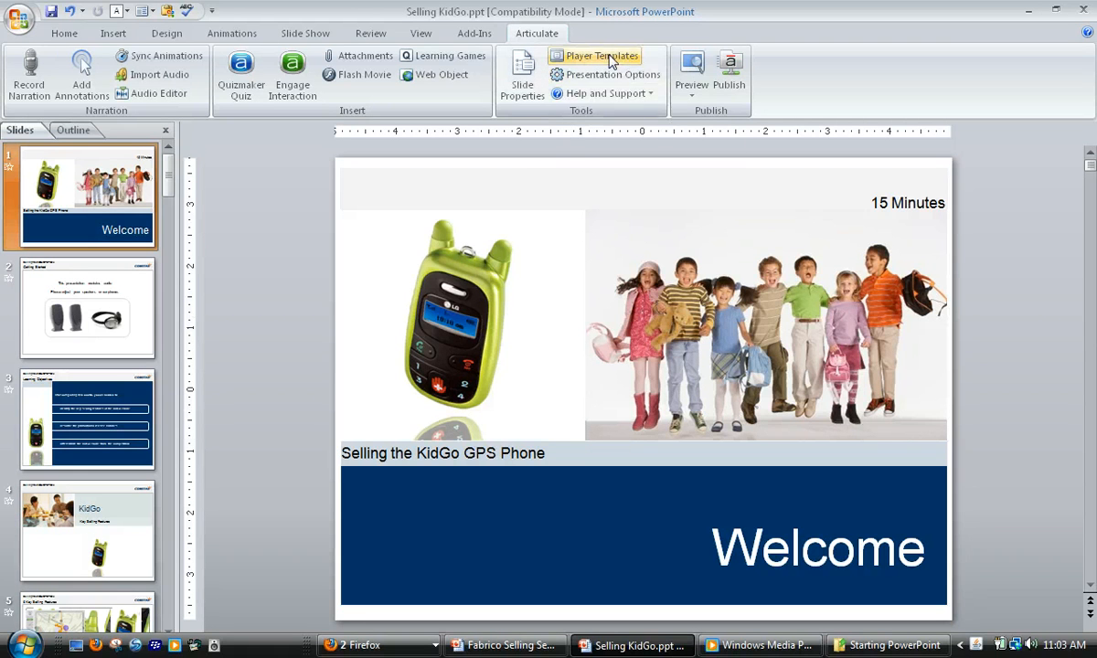
Step: Set the JF Template's user navigation to restricted, current and previous slides only
click(599, 54)
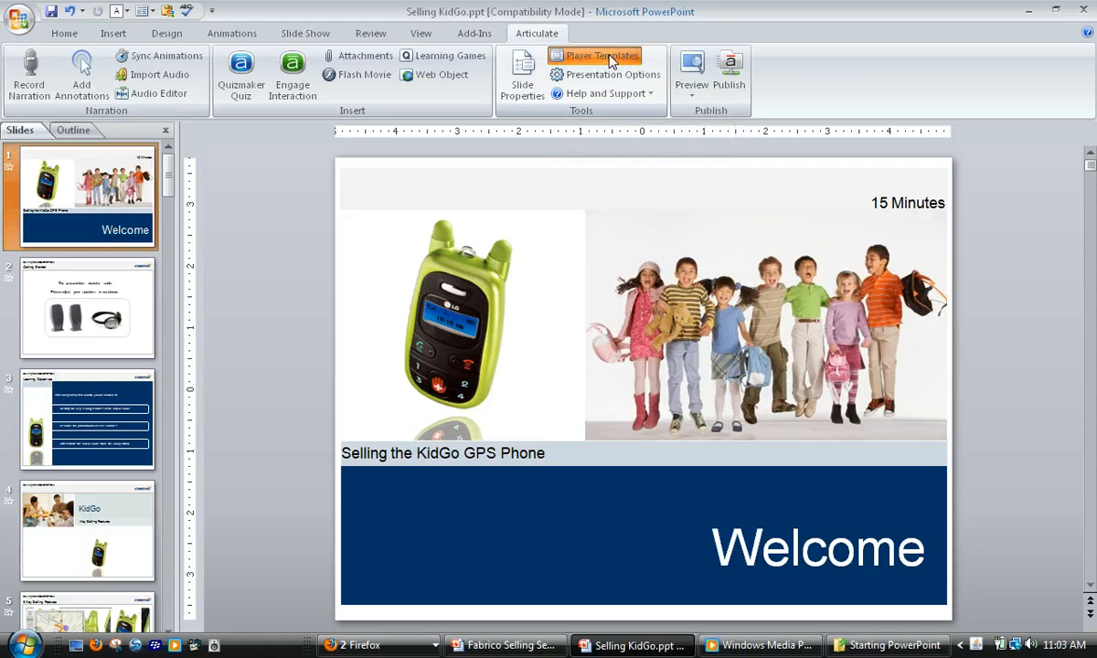
click(599, 54)
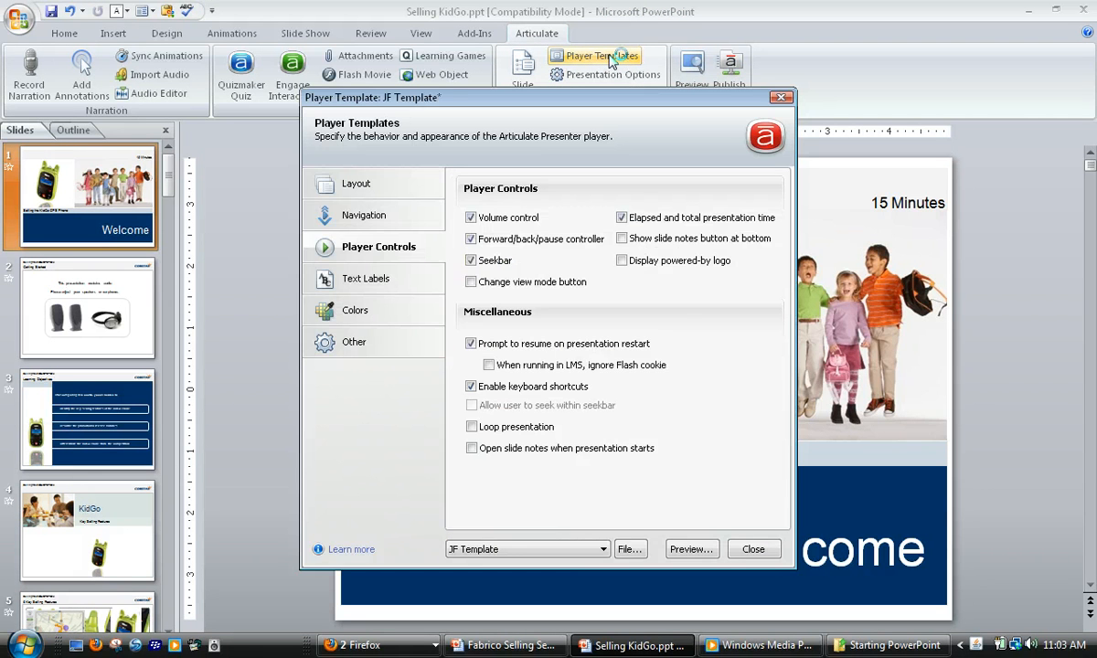
click(365, 216)
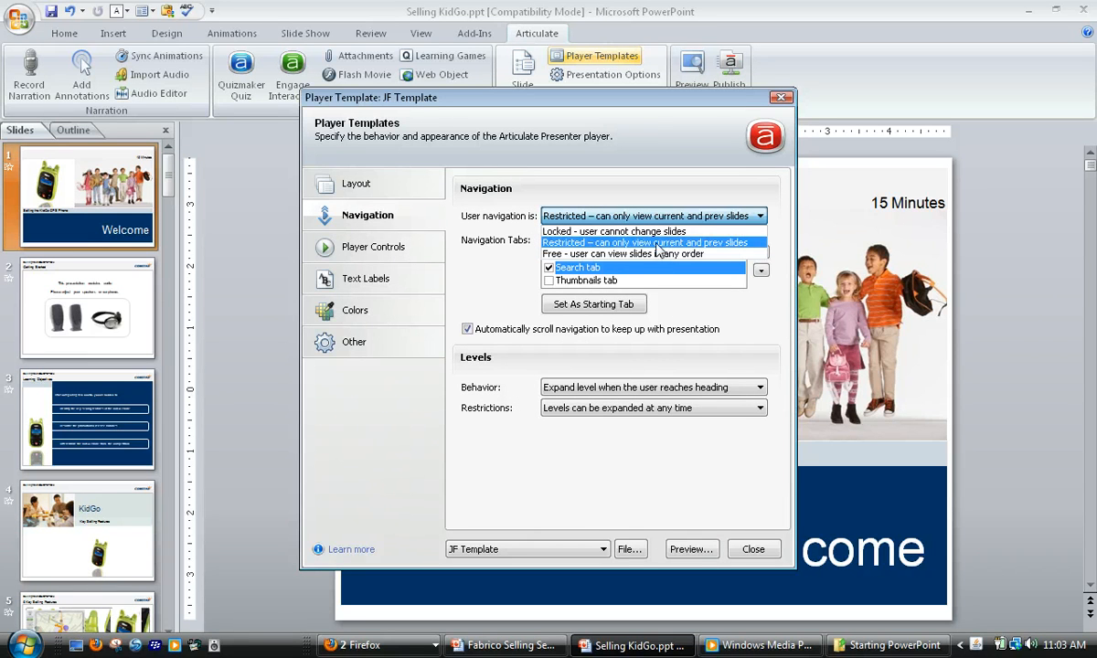
mouse_move(713, 248)
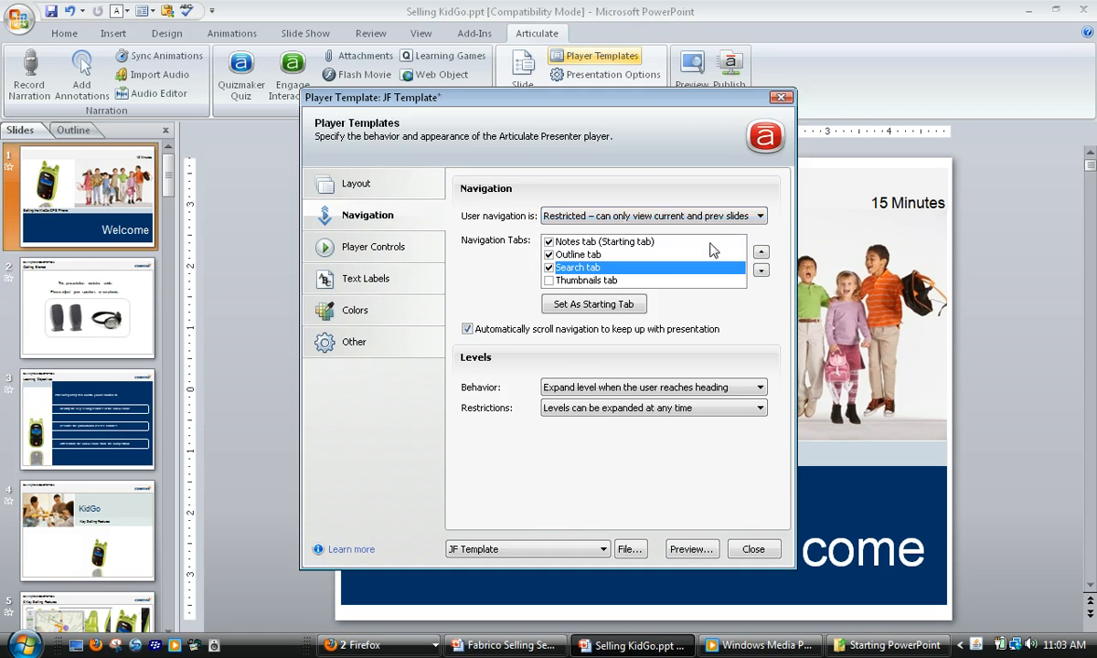
mouse_move(301, 187)
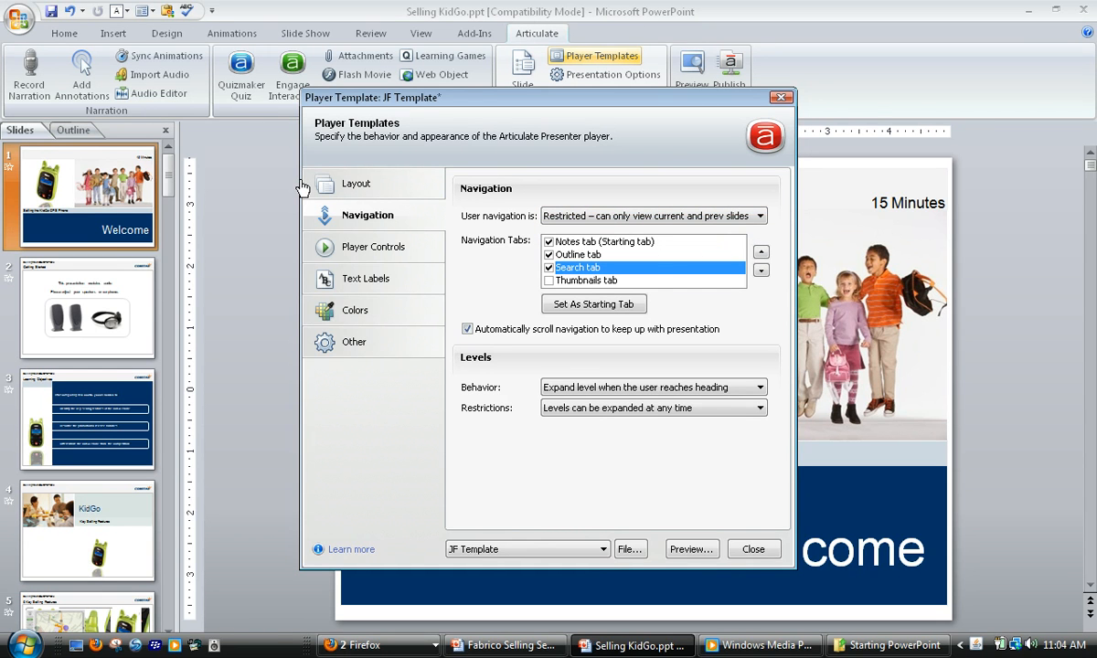
mouse_move(125, 340)
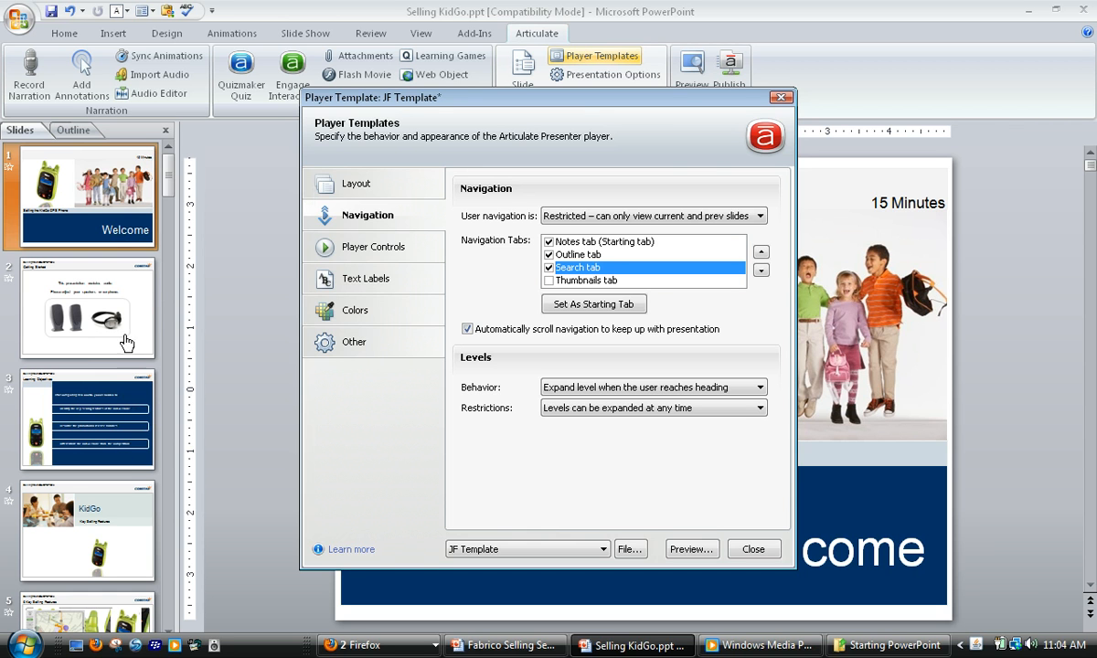
mouse_move(124, 168)
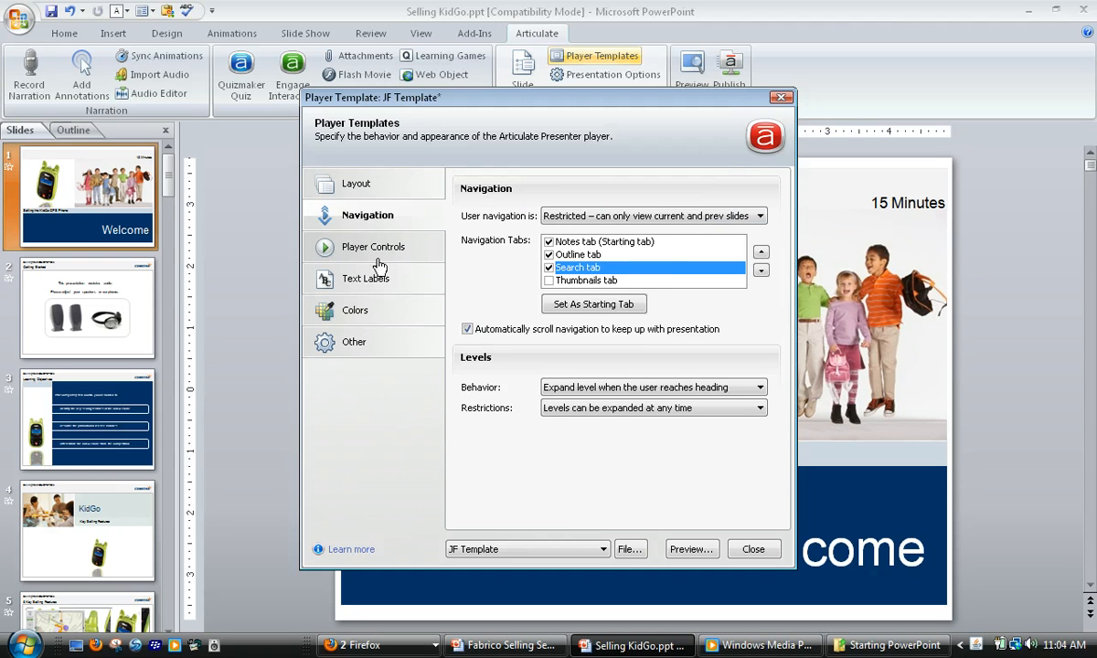
Step: Show the Player Controls options, leaving 'Allow user to seek within seekbar' unchecked
click(372, 247)
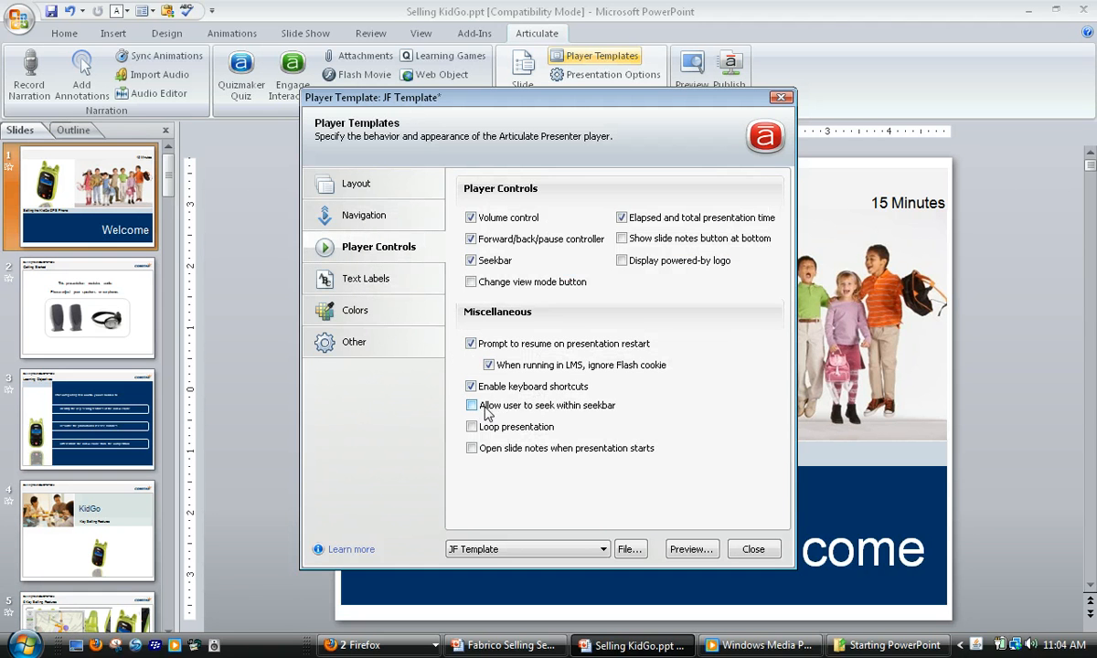
mouse_move(563, 413)
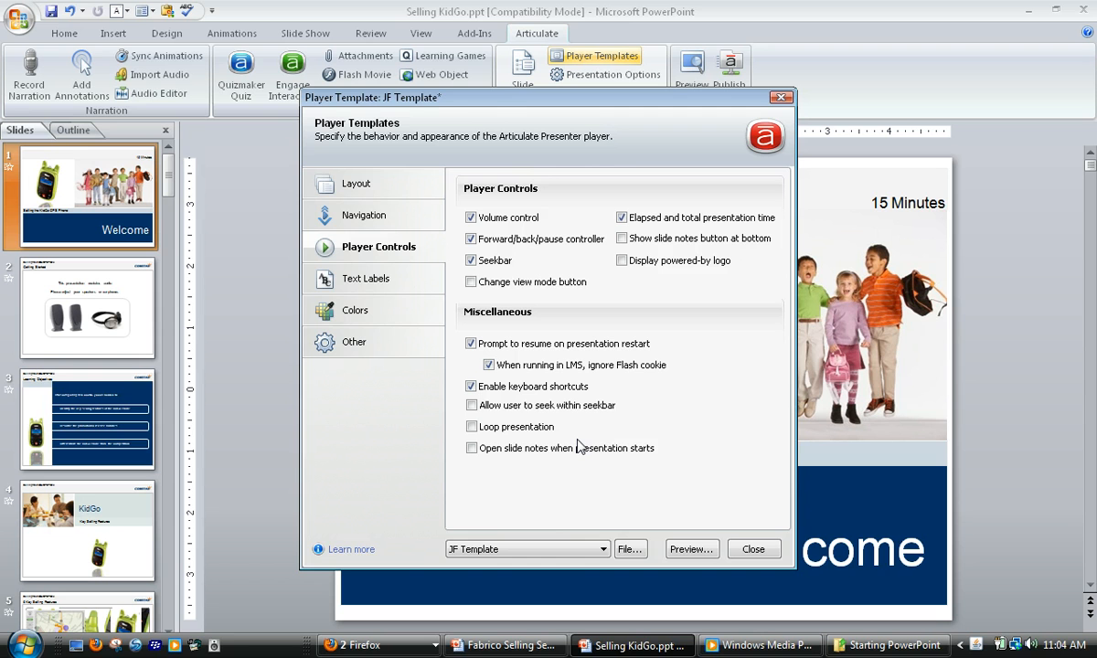
mouse_move(610, 444)
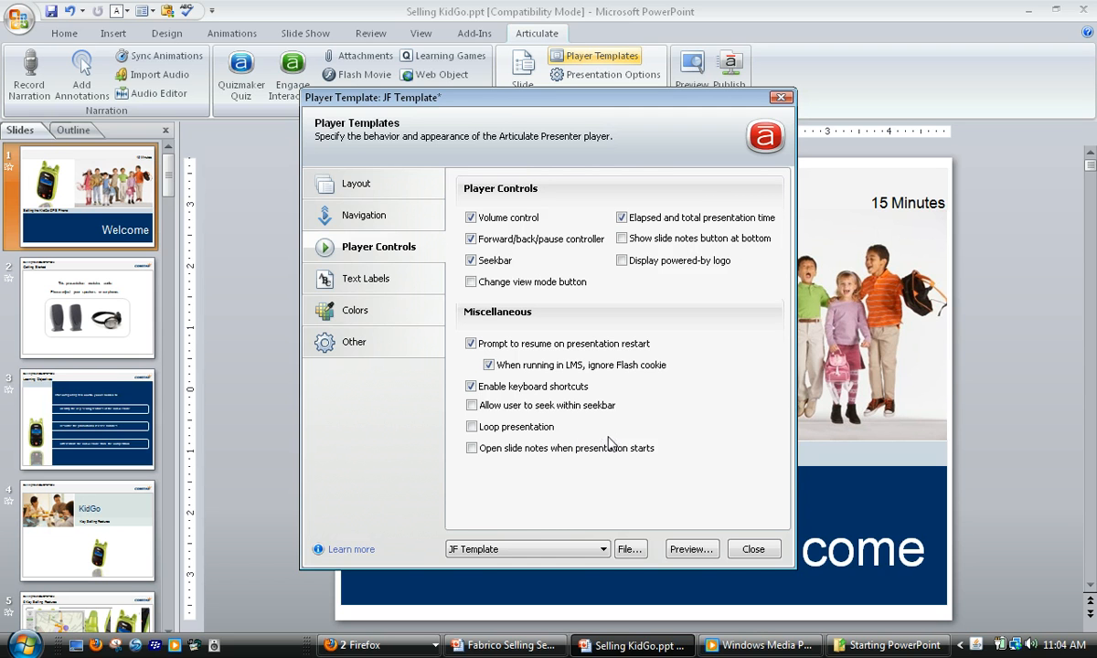
mouse_move(740, 486)
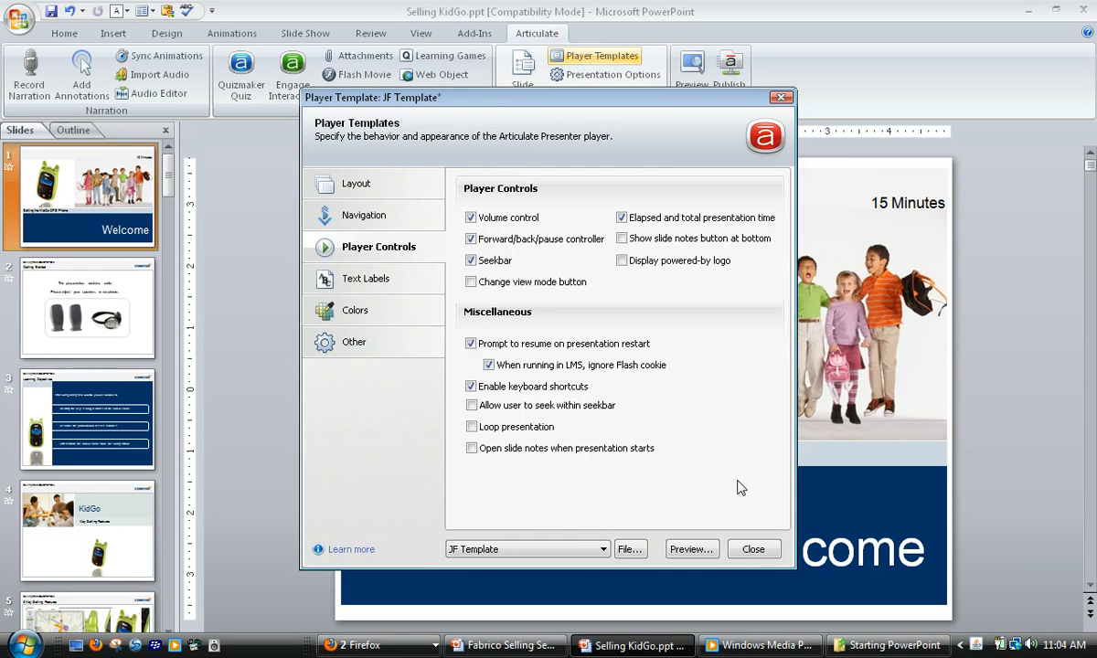